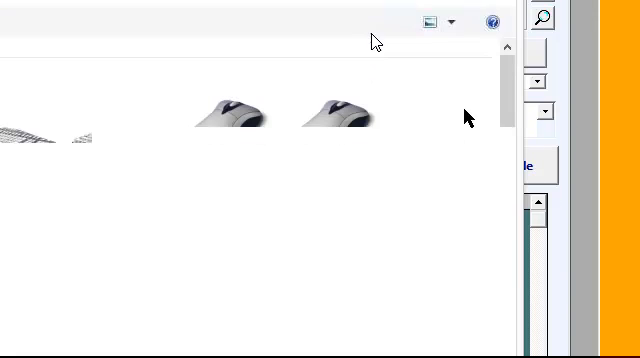
- Scroll to Printers and bring up the Star TSP100 Cutter (TSP143) context menu
scroll(down, 3)
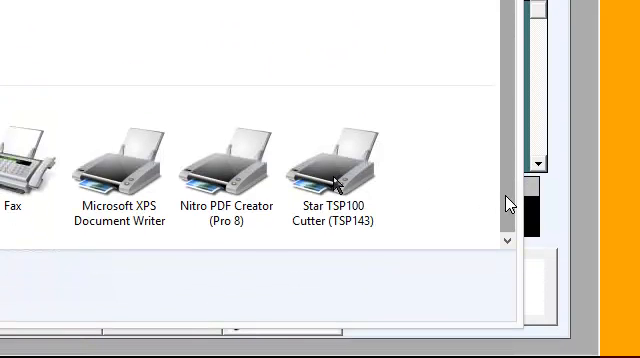
right_click(335, 175)
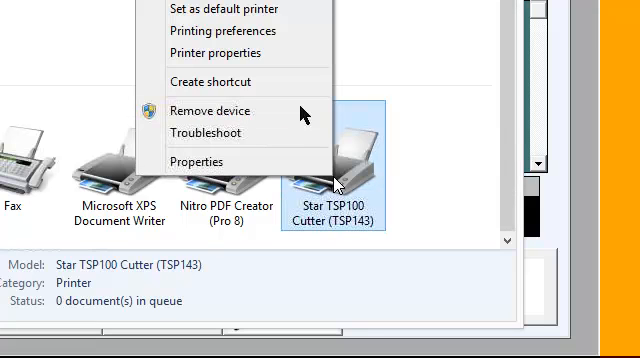
mouse_move(251, 49)
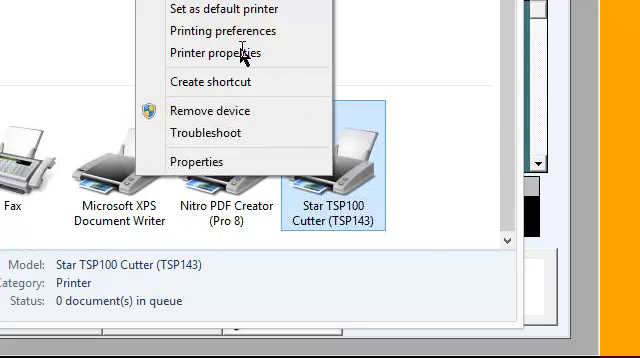
- Set the Star TSP100 Peripheral Unit Type to Cash Drawer via Printer properties
click(219, 52)
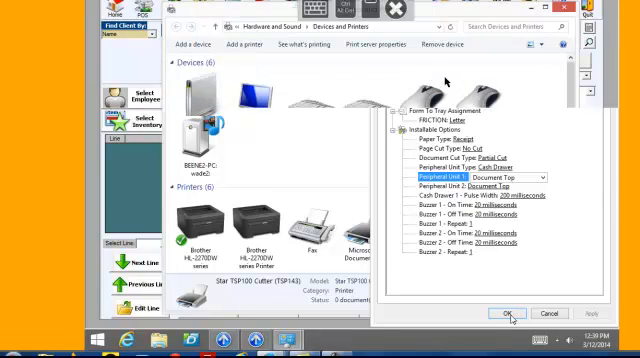
- Save the cash drawer setting, then reopen and close the Star TSP100 printer properties
click(504, 313)
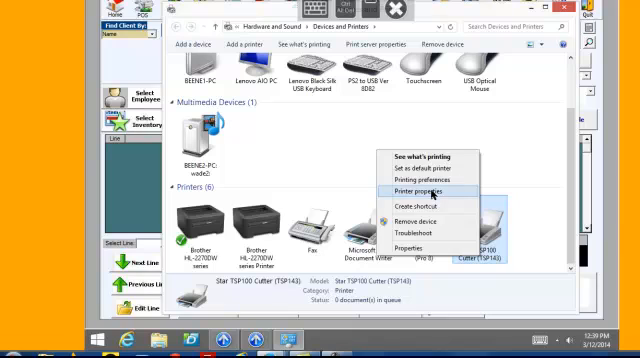
click(427, 186)
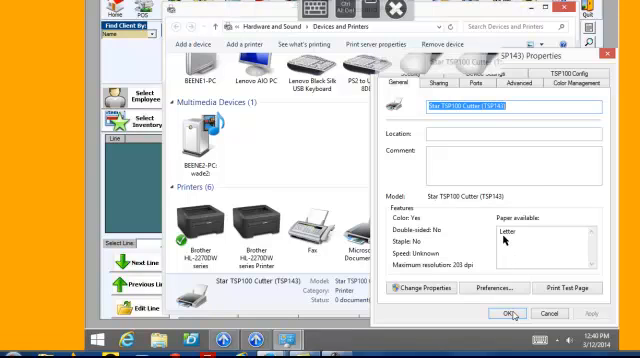
click(510, 314)
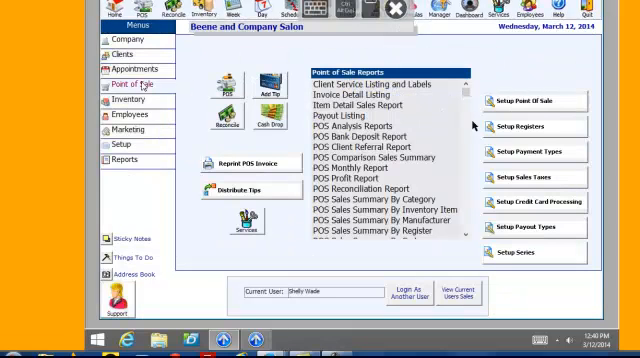
mouse_move(522, 104)
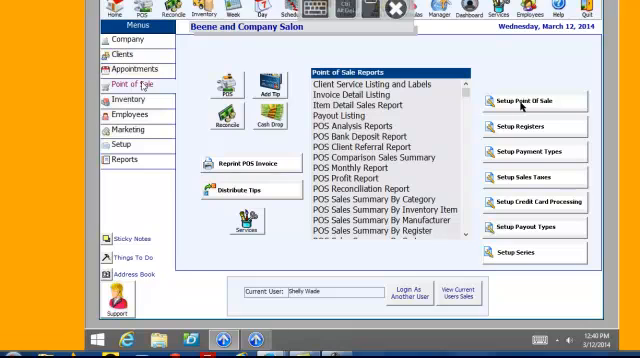